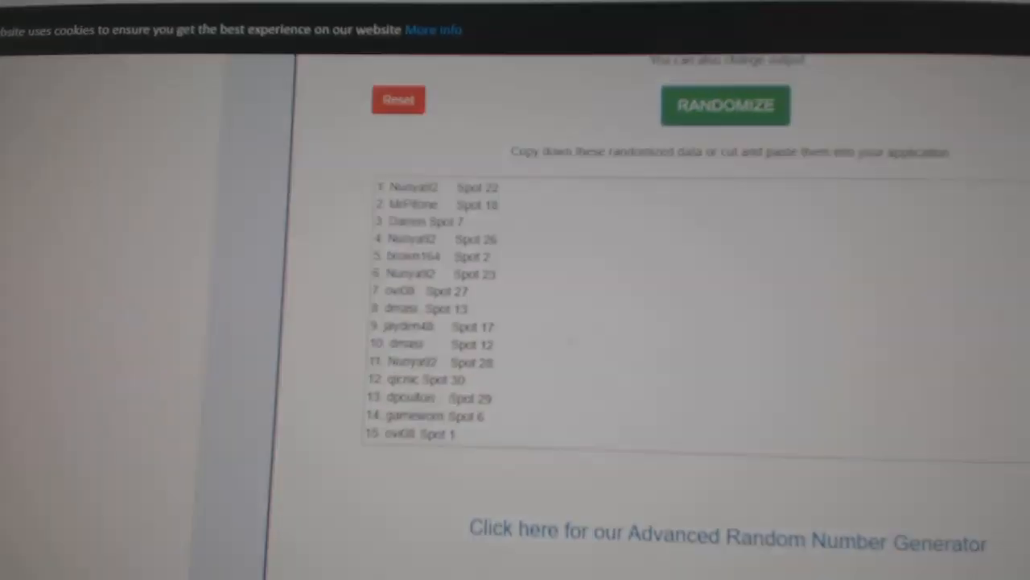
- Reshuffle the player and spot list, then randomize the hockey team names into a numbered list
{"action": "left_click", "coordinate": [724, 106]}
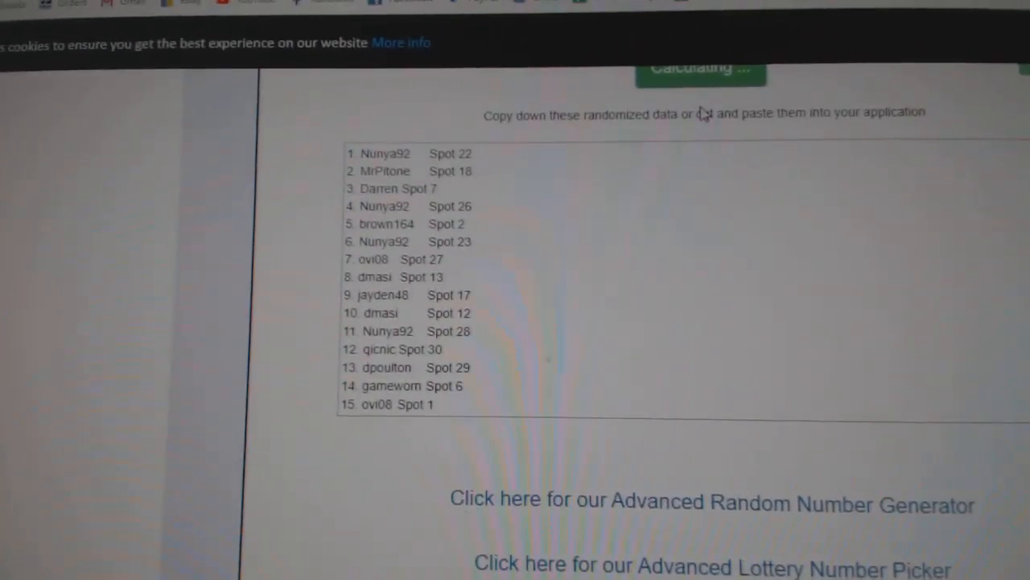
{"action": "left_click", "coordinate": [715, 119]}
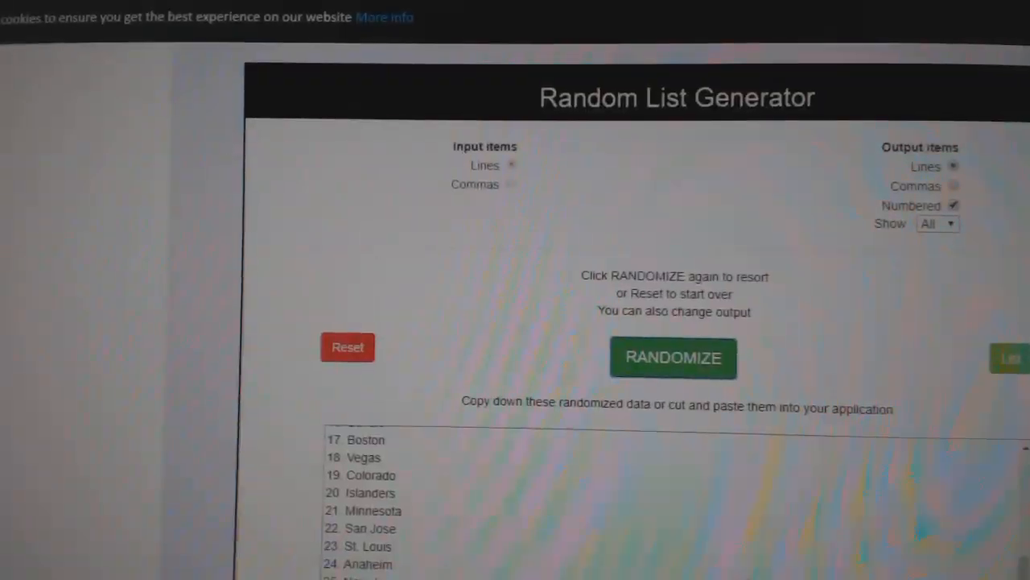
- Run RANDOMIZE again on the hockey team list for a new order
{"action": "left_click", "coordinate": [672, 357]}
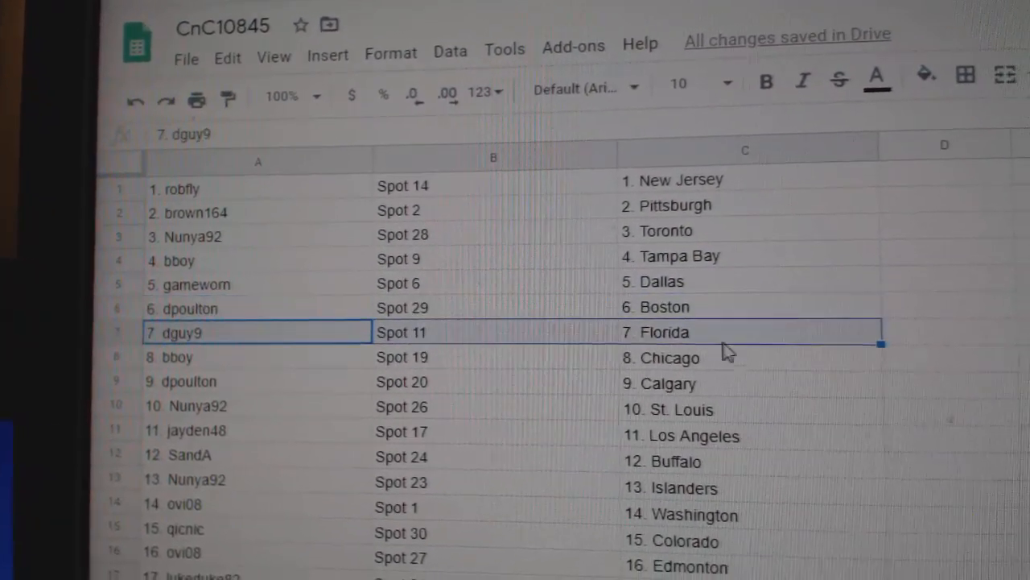
- Review pairings row by row, checking players 15, 17 and 19's spots and teams
{"action": "left_click", "coordinate": [183, 374]}
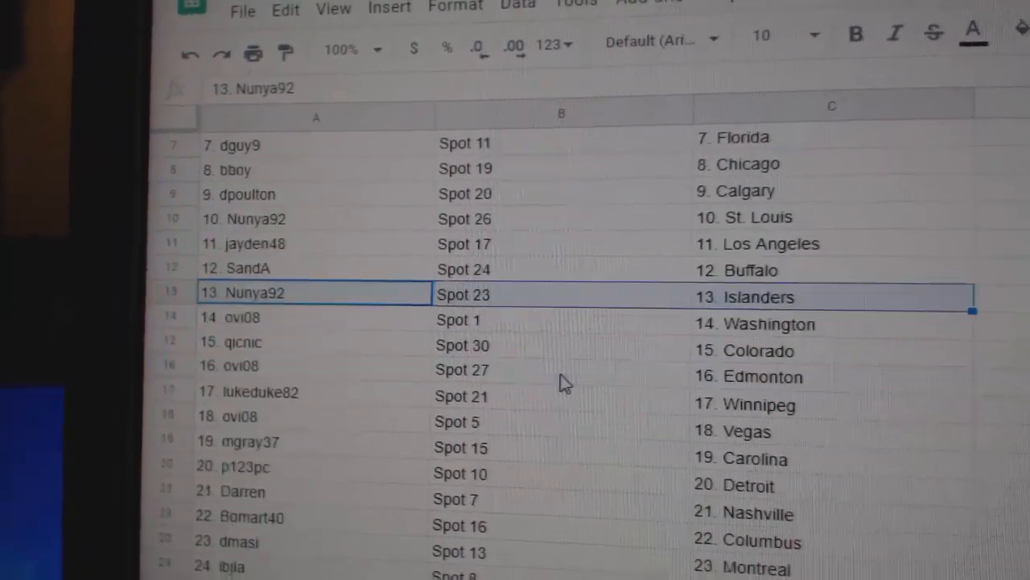
{"action": "left_click", "coordinate": [233, 342]}
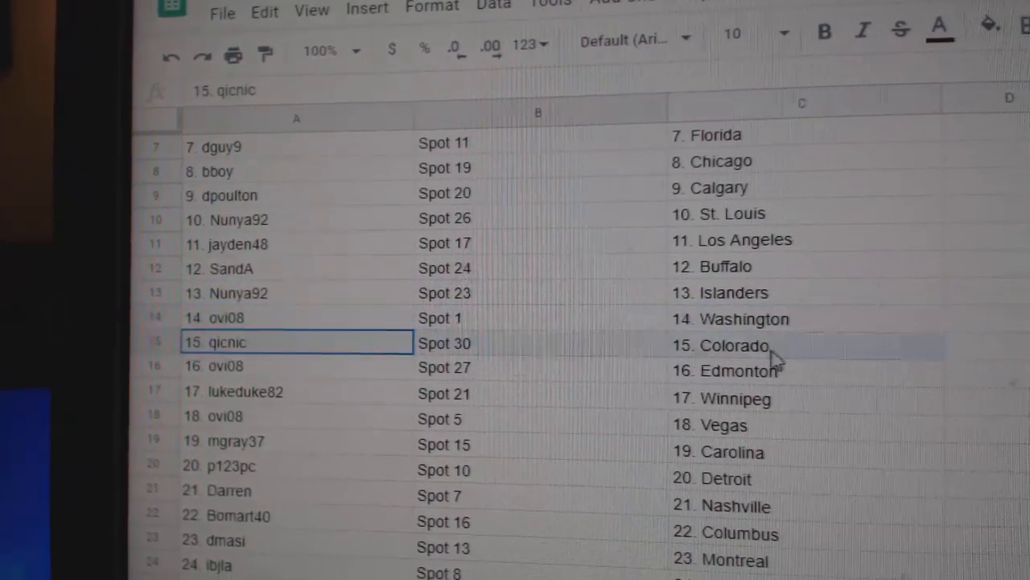
{"action": "left_click", "coordinate": [233, 391]}
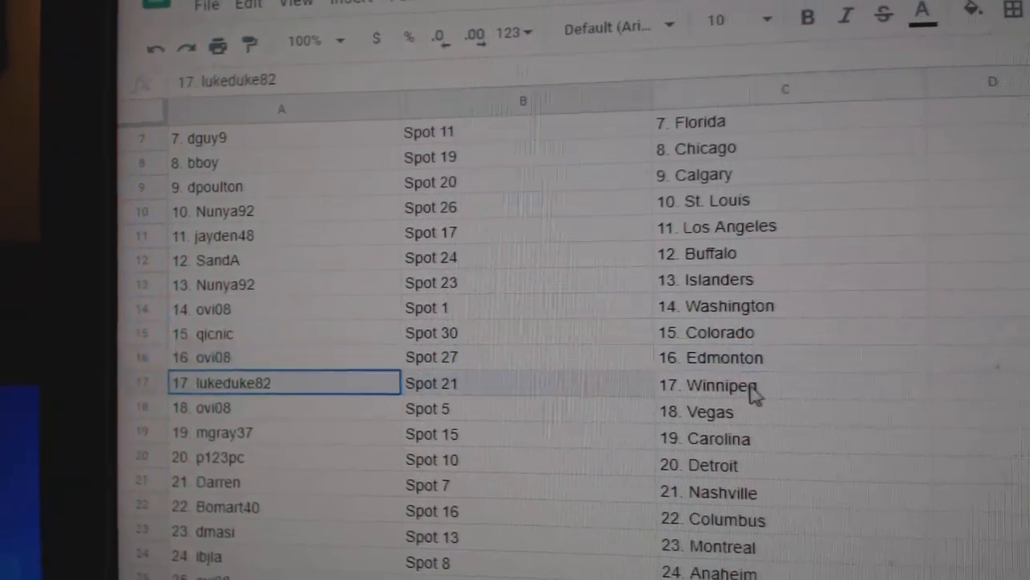
{"action": "left_click", "coordinate": [286, 422]}
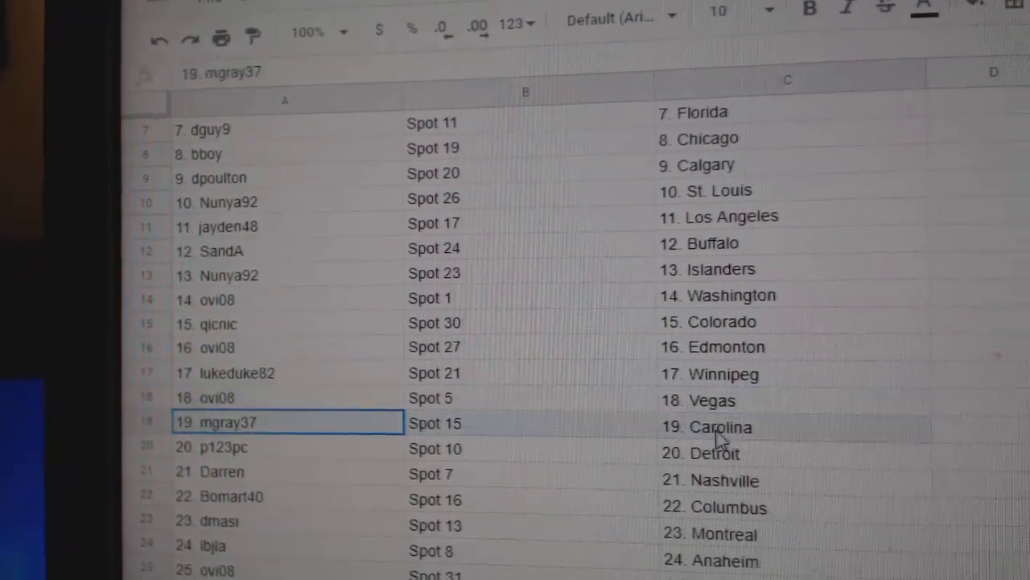